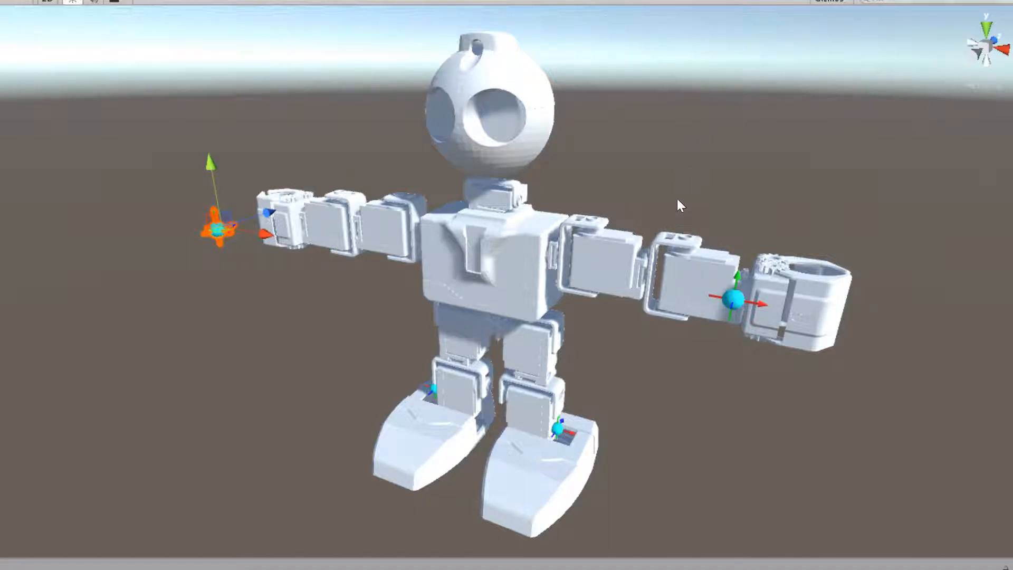
pyautogui.moveTo(436, 408)
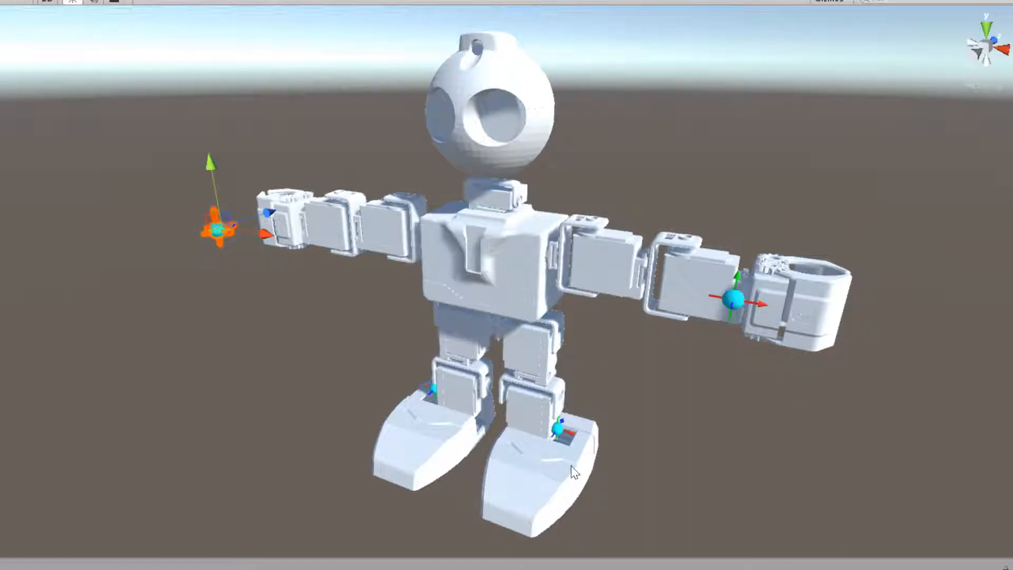
pyautogui.moveTo(600, 27)
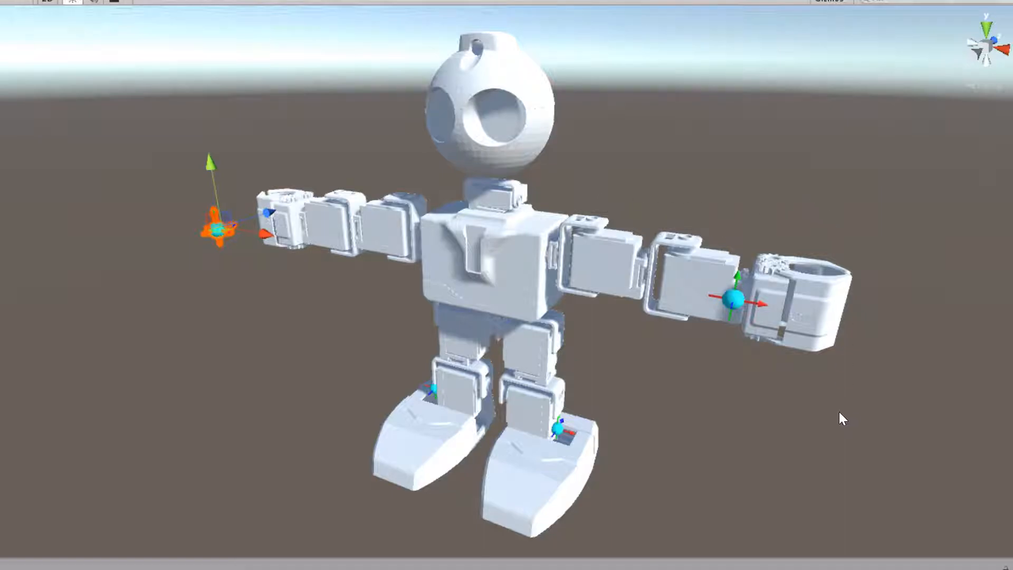
pyautogui.moveTo(675, 131)
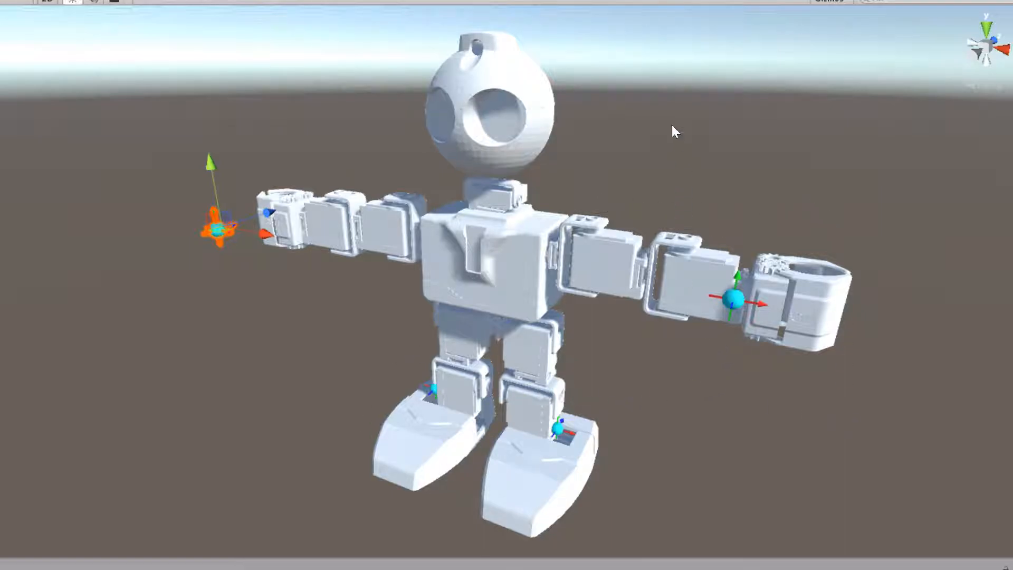
pyautogui.moveTo(719, 371)
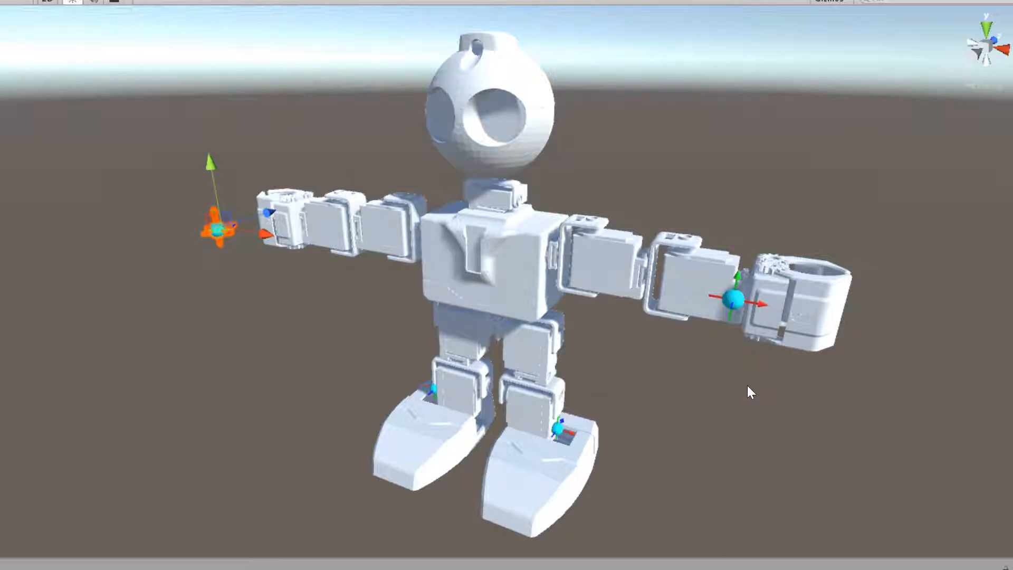
pyautogui.moveTo(357, 338)
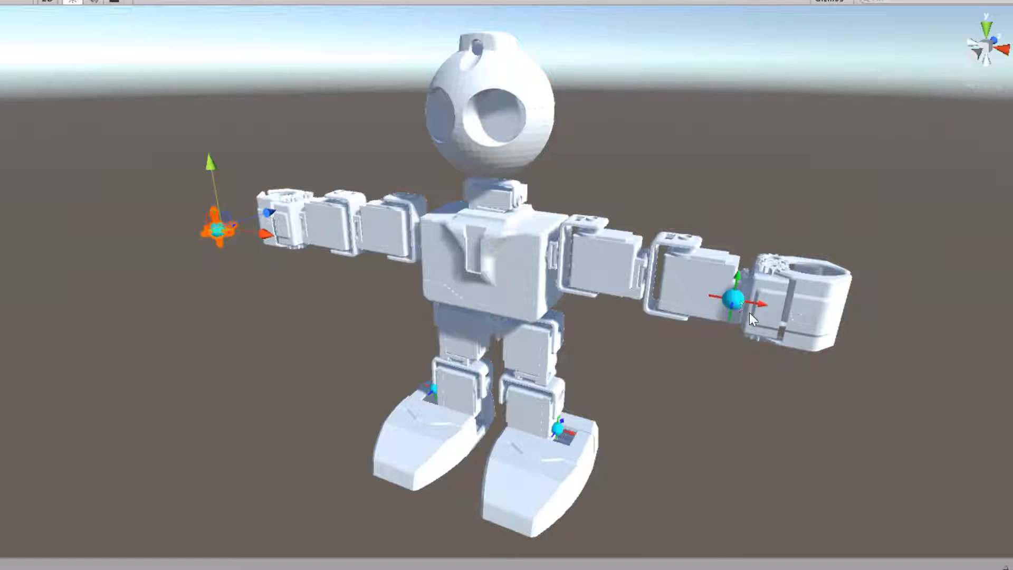
pyautogui.moveTo(179, 278)
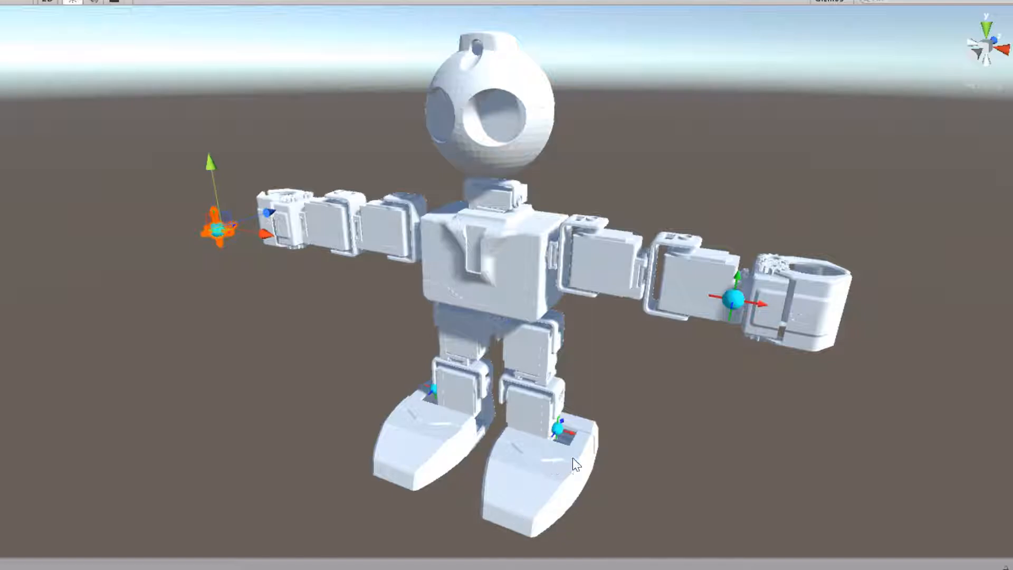
pyautogui.moveTo(561, 513)
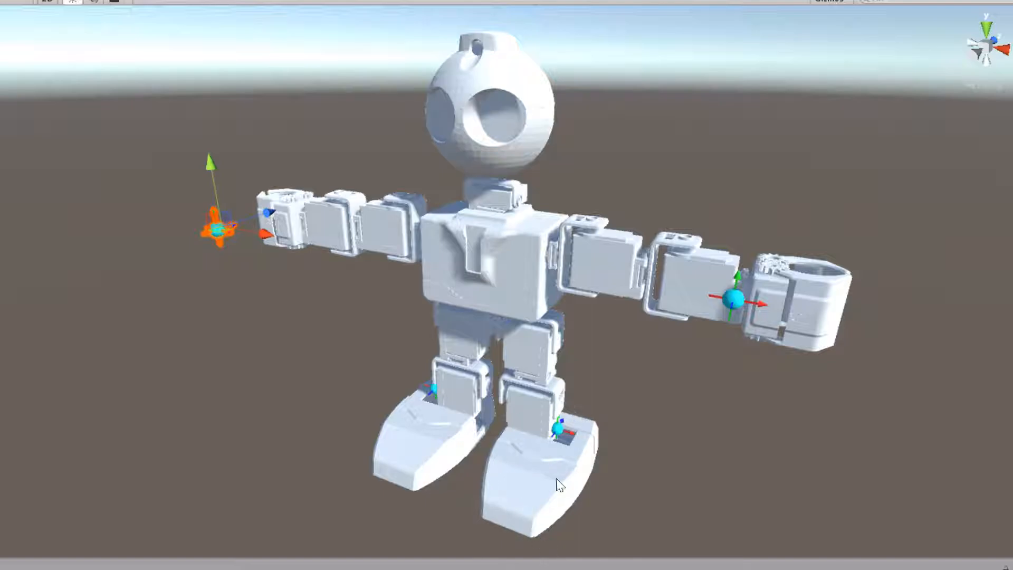
pyautogui.moveTo(455, 428)
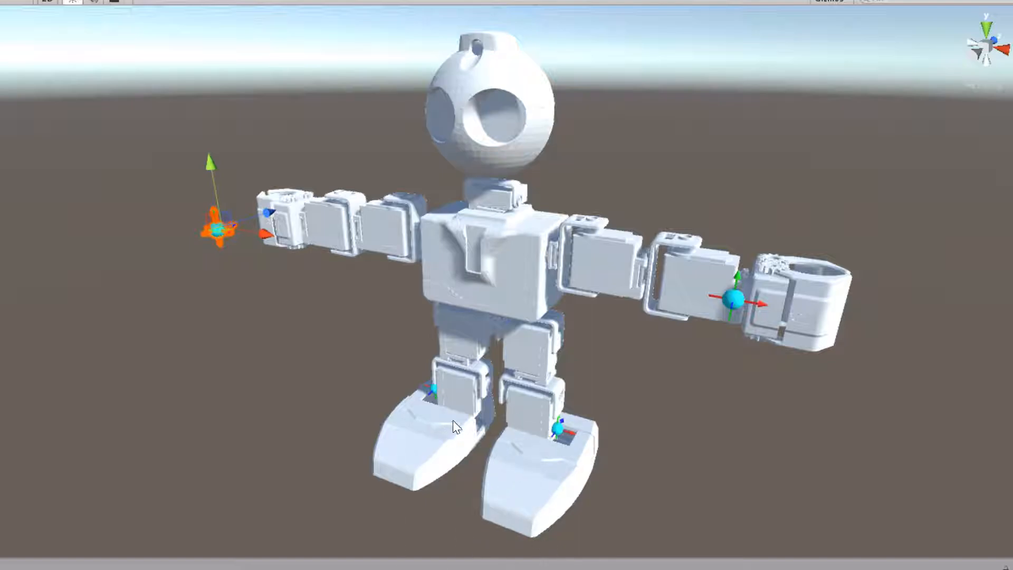
pyautogui.moveTo(576, 78)
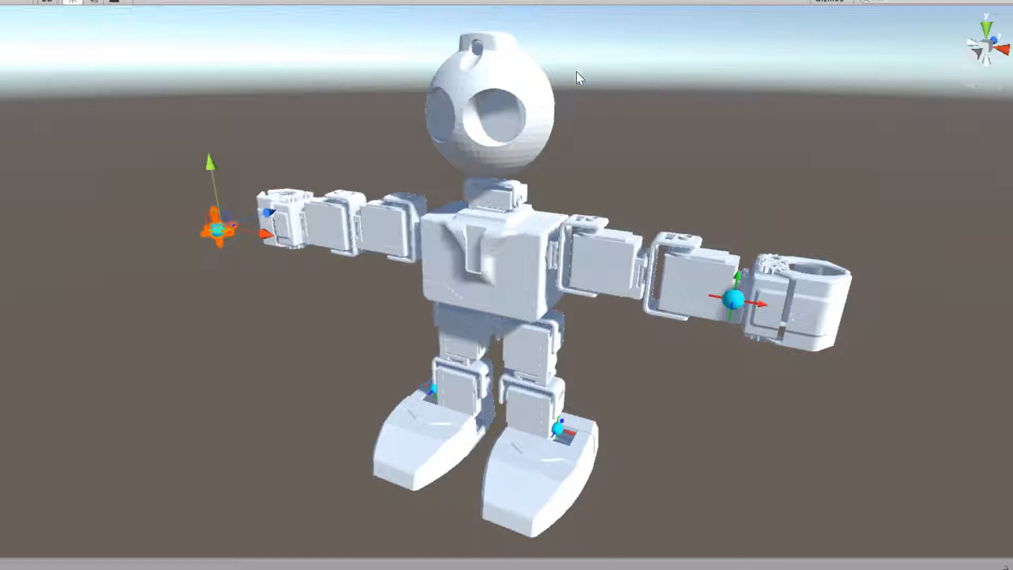
pyautogui.moveTo(477, 425)
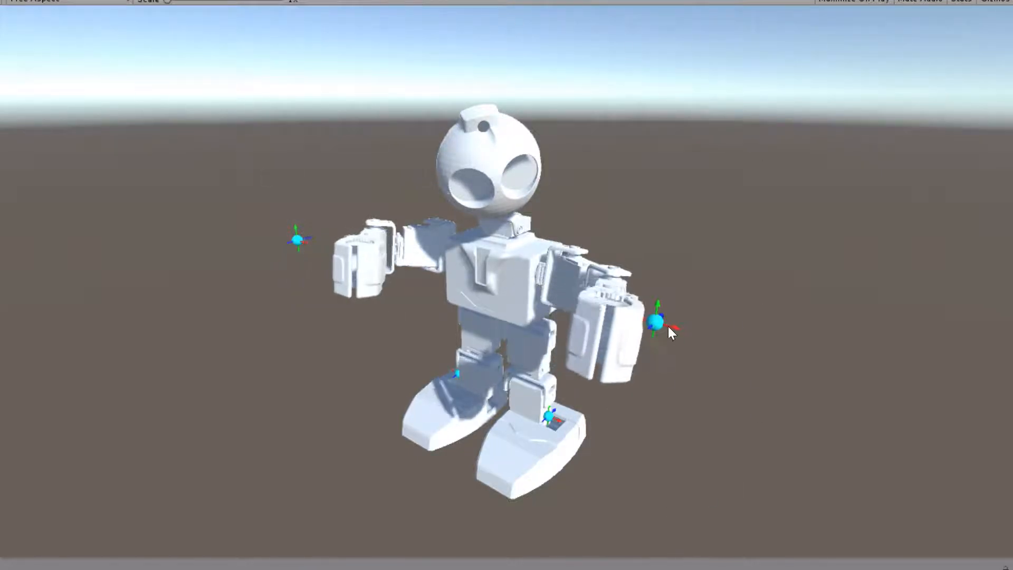
# Move the wrist goal so that arm drops to hang beside the robot's body
pyautogui.moveTo(672, 332); pyautogui.dragTo(618, 340)
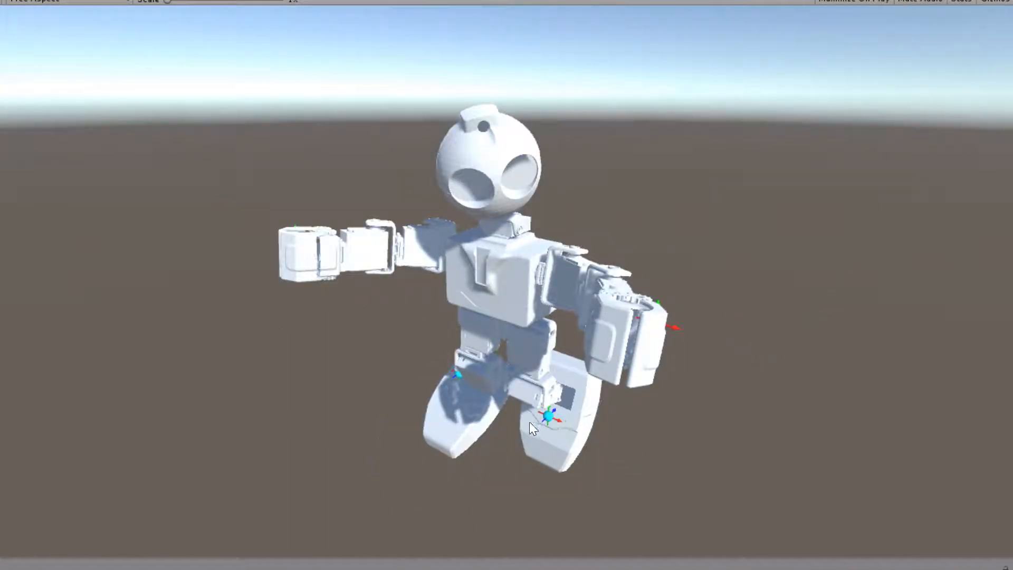
pyautogui.moveTo(219, 190)
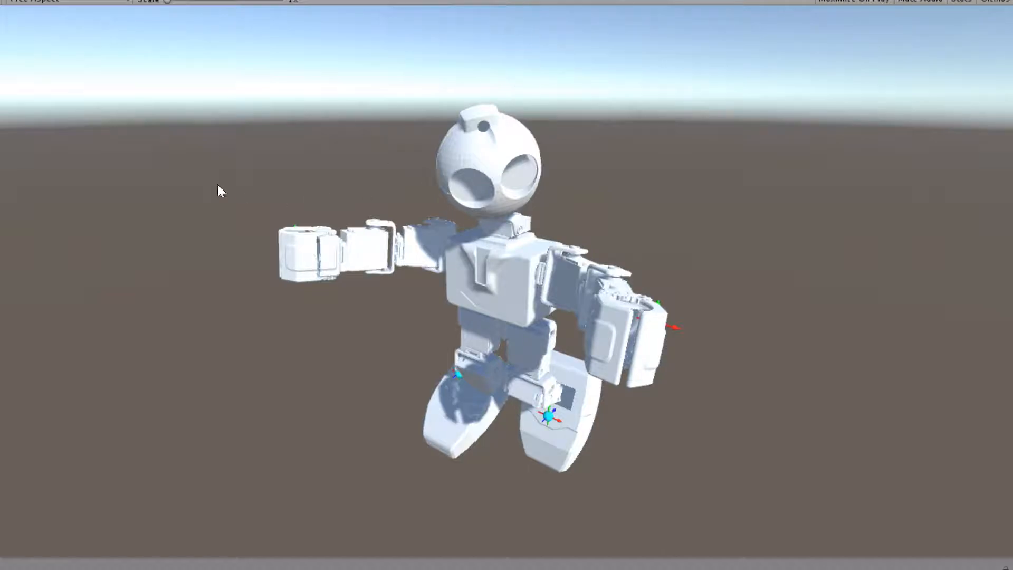
pyautogui.moveTo(555, 428)
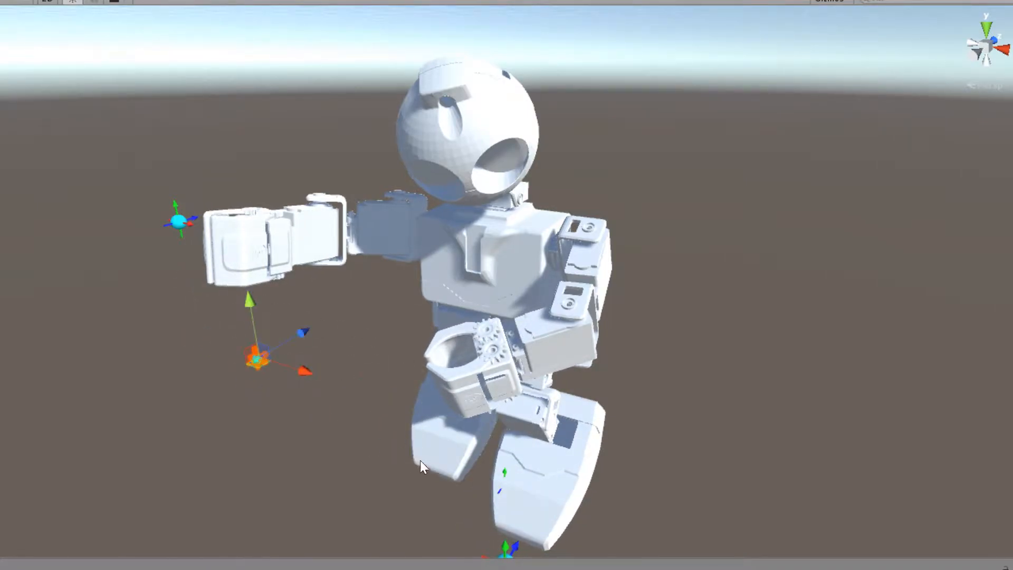
pyautogui.moveTo(420, 466); pyautogui.dragTo(577, 399)
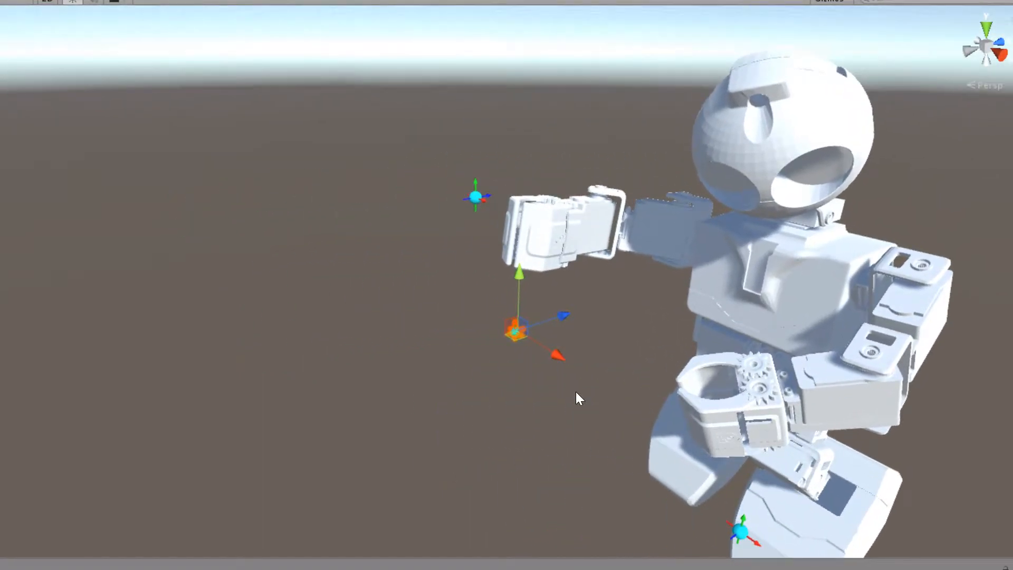
pyautogui.moveTo(577, 399); pyautogui.dragTo(566, 391)
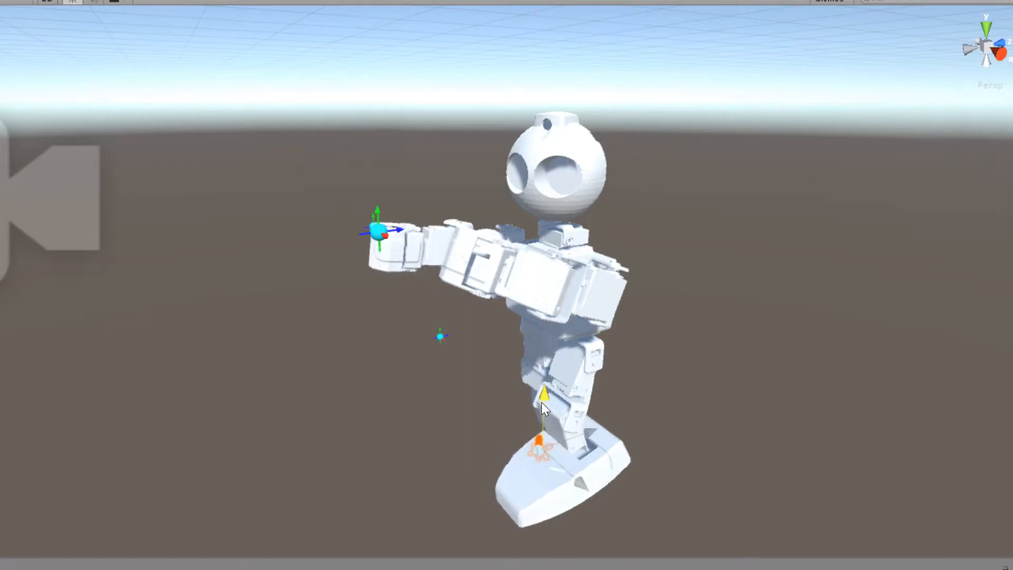
# Drag the ankle goal upward so the foot lifts and the knee bends
pyautogui.moveTo(543, 393); pyautogui.dragTo(585, 466)
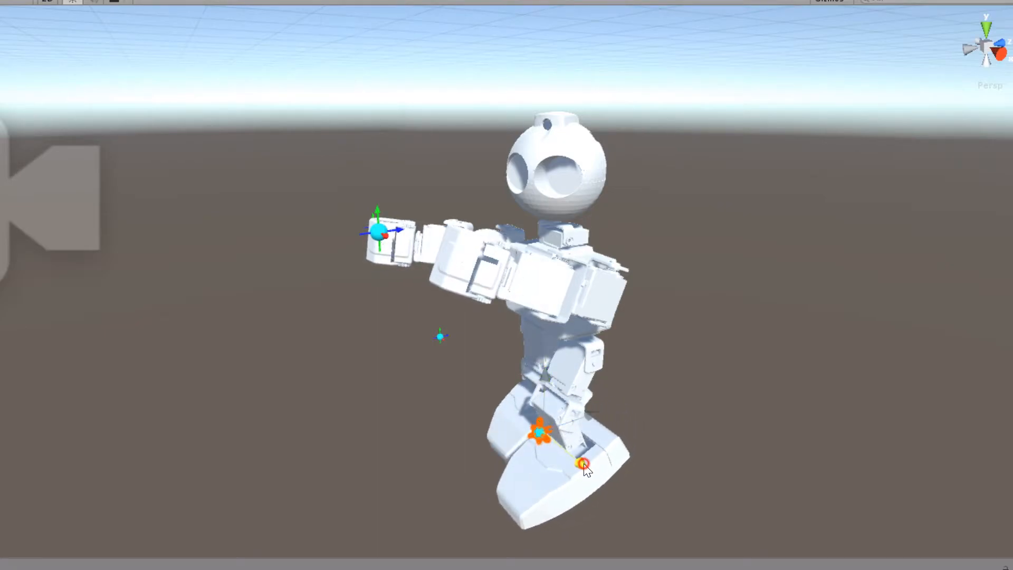
pyautogui.moveTo(584, 467); pyautogui.dragTo(583, 404)
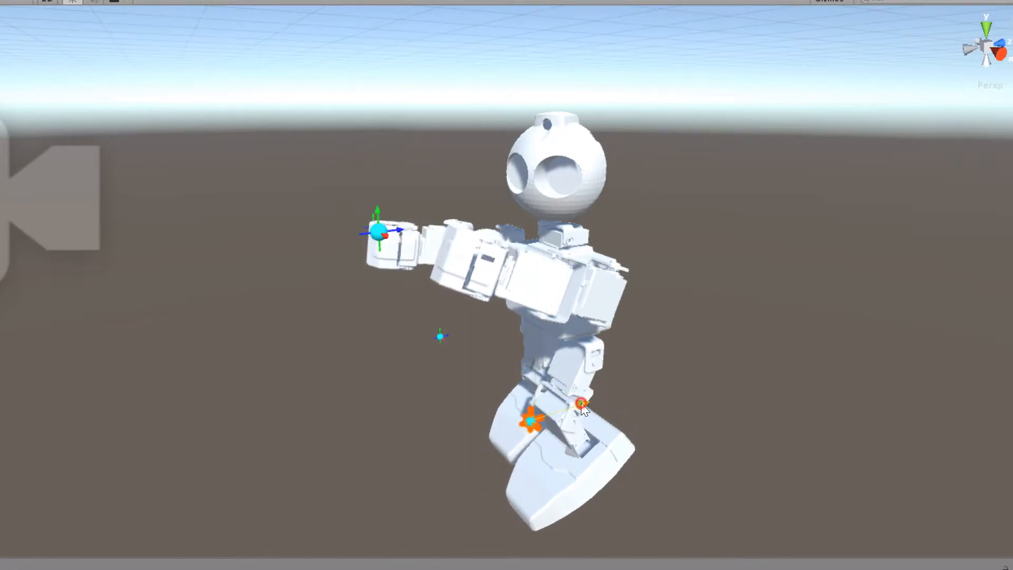